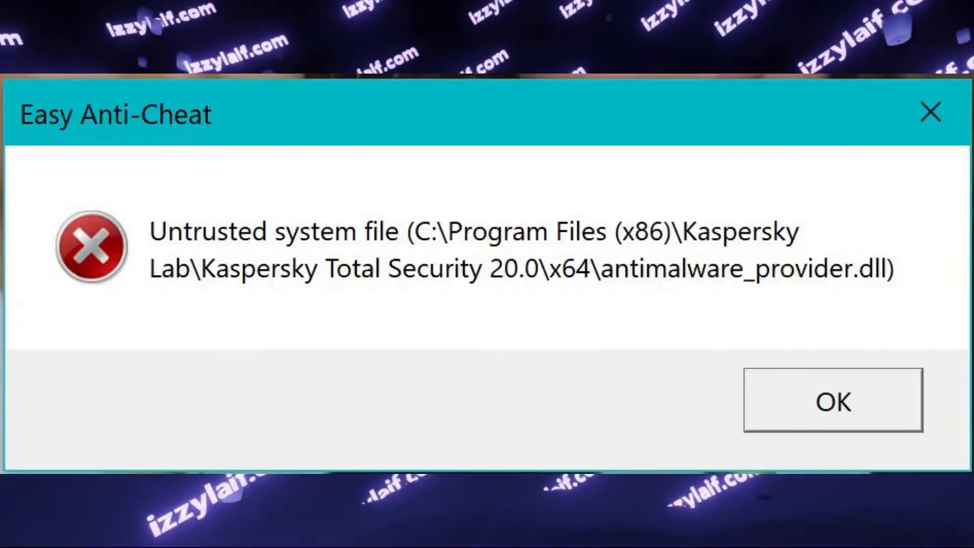
Step: Dismiss the 'Untrusted system file' errors and launch EasyAntiCheat_Setup for New World
{"action": "left_click", "coordinate": [832, 400]}
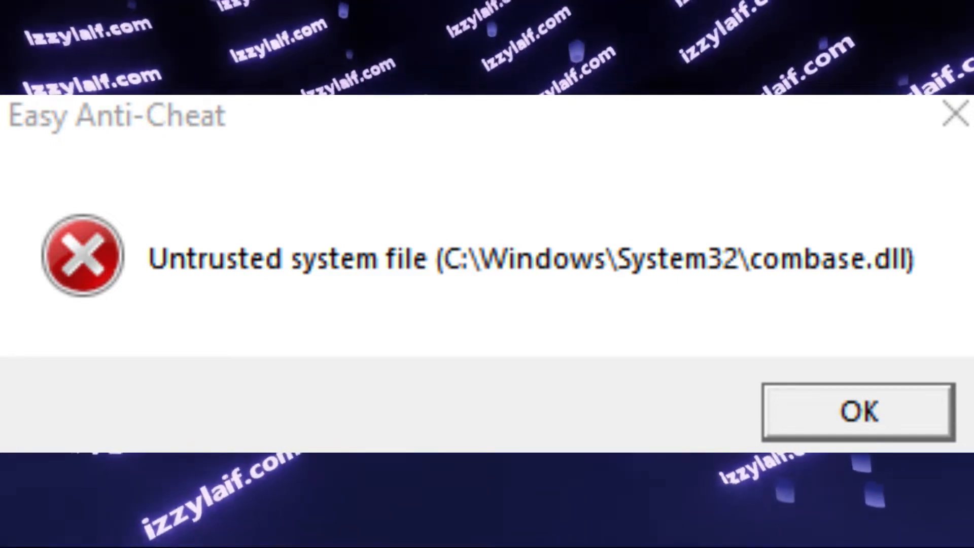
{"action": "left_click", "coordinate": [859, 411]}
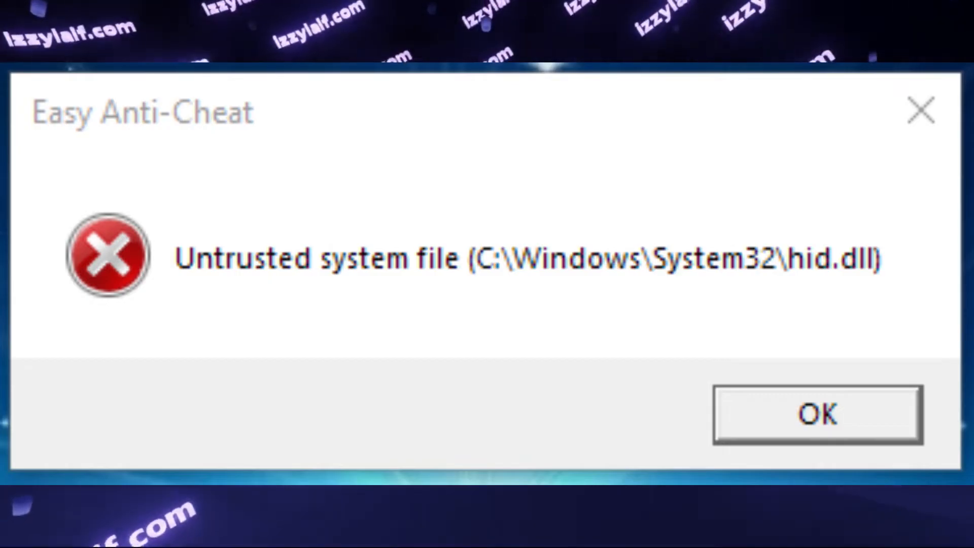
{"action": "left_click", "coordinate": [818, 413]}
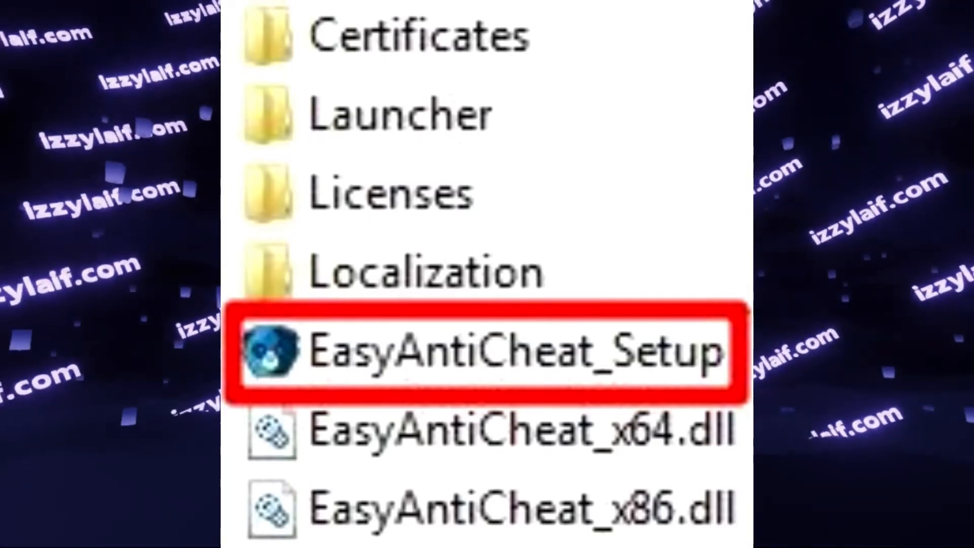
{"action": "double_click", "coordinate": [491, 351]}
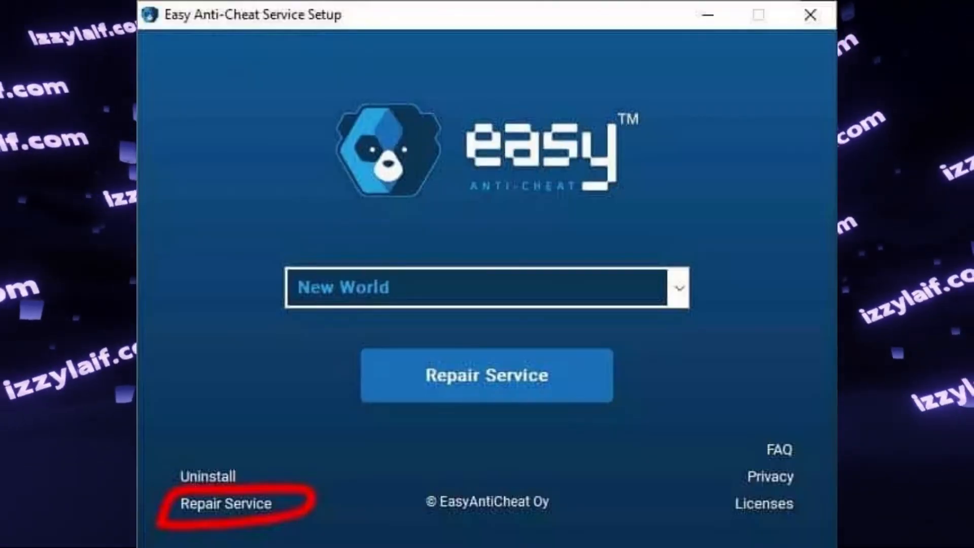